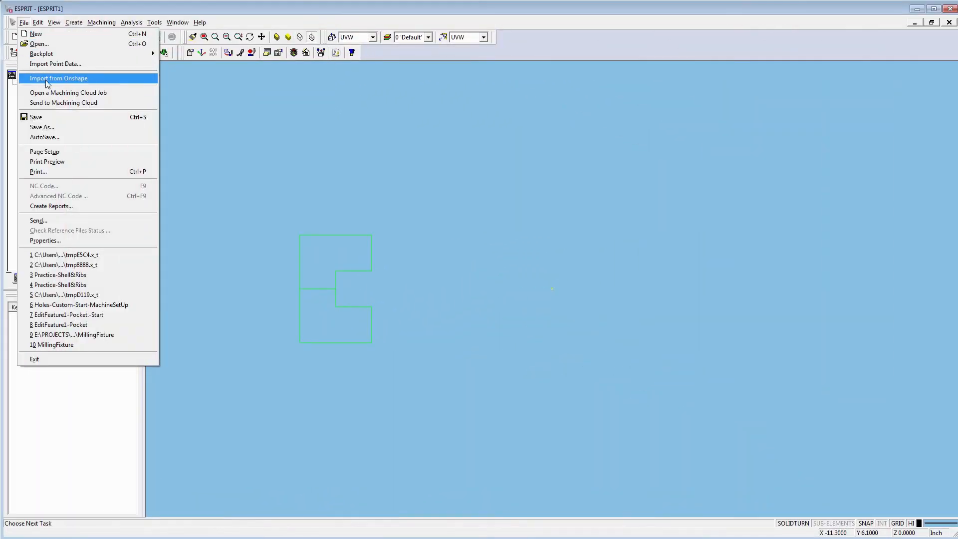
Start an Onshape import and sign in to the Onshape account with the password
{"action": "left_click", "coordinate": [58, 78]}
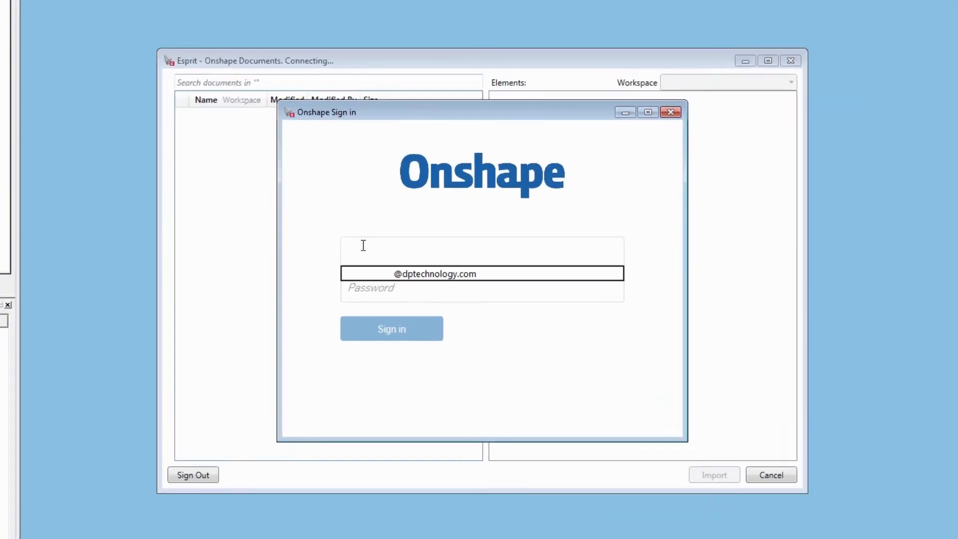
{"action": "type", "text": "password"}
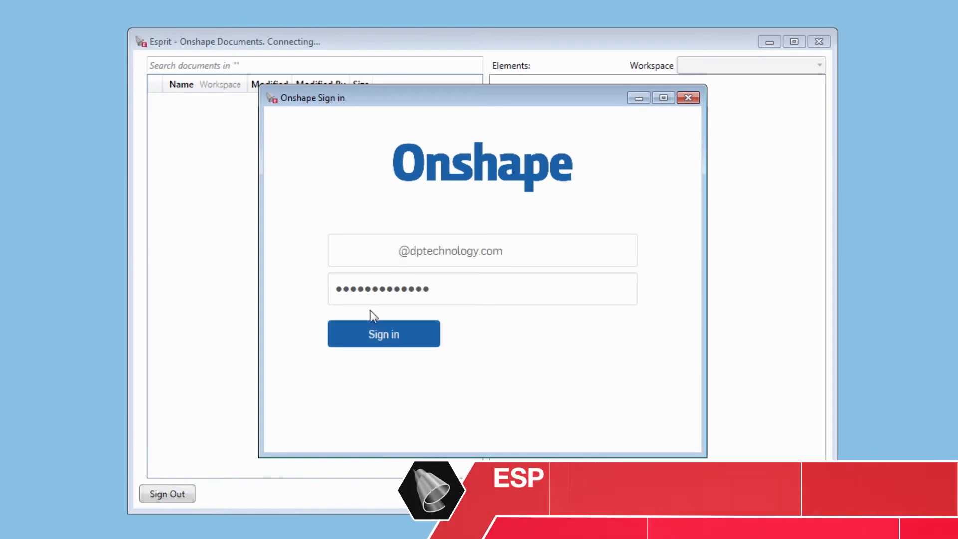
{"action": "left_click", "coordinate": [383, 334]}
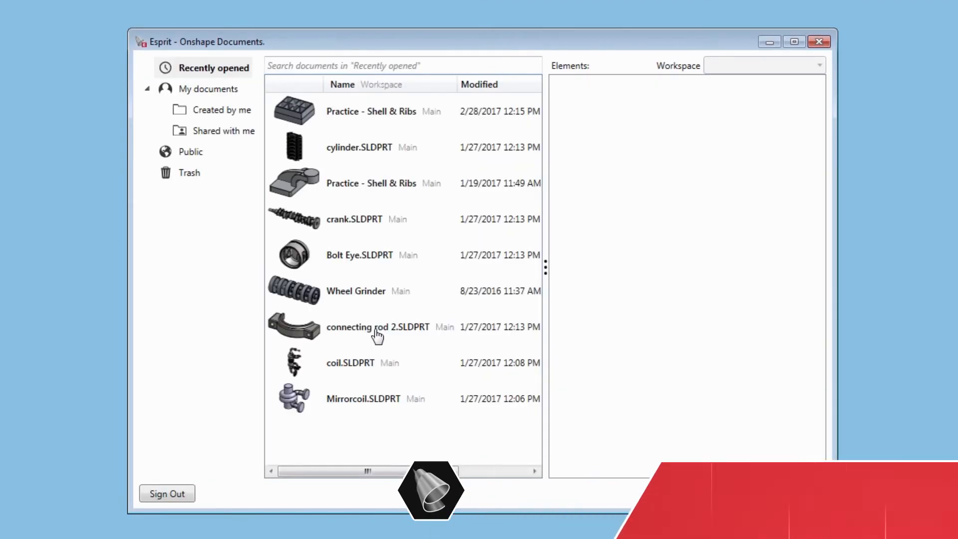
Import Part Studio 2 from the Practice - Shell & Ribs Onshape document
{"action": "left_click", "coordinate": [371, 110]}
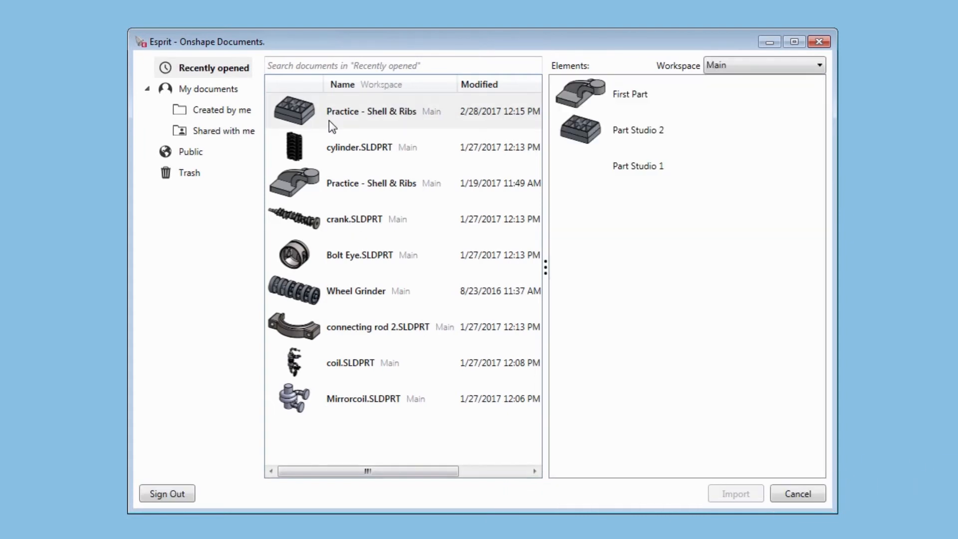
{"action": "left_click", "coordinate": [637, 130]}
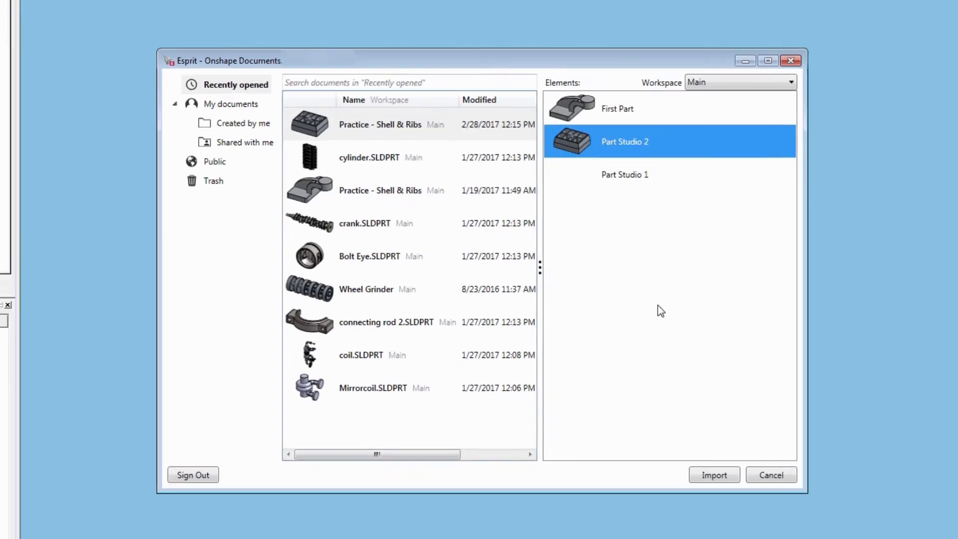
{"action": "left_click", "coordinate": [713, 474]}
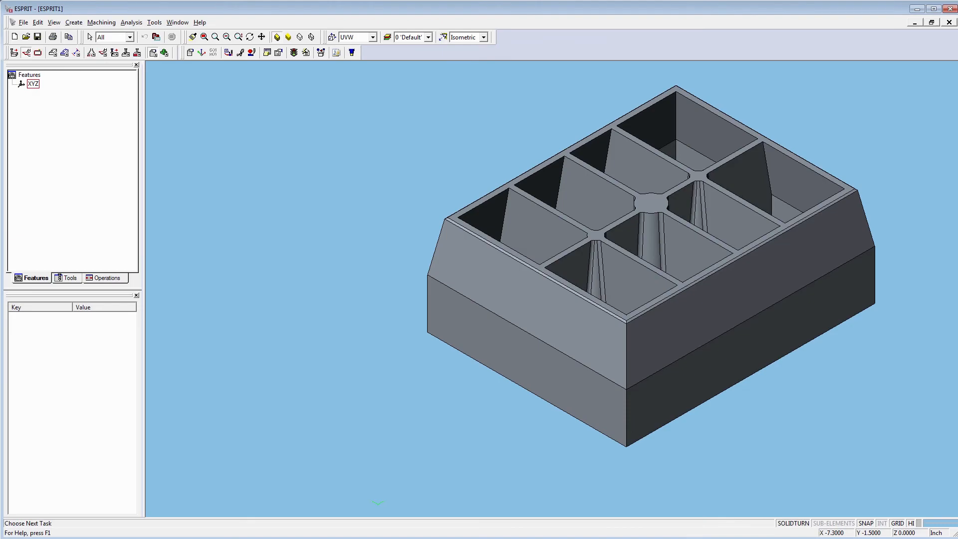